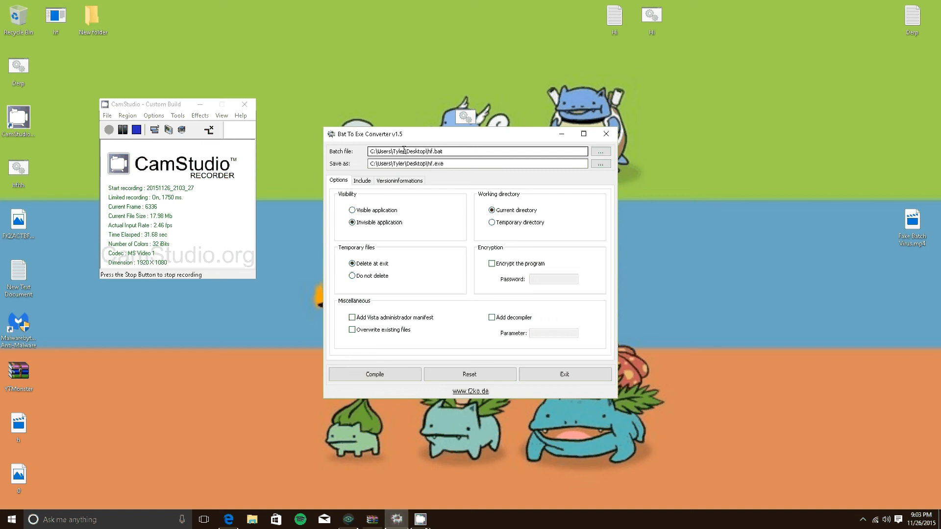
Browse for the batch file and choose Derp from the Desktop folder
{"action": "left_click", "coordinate": [600, 151]}
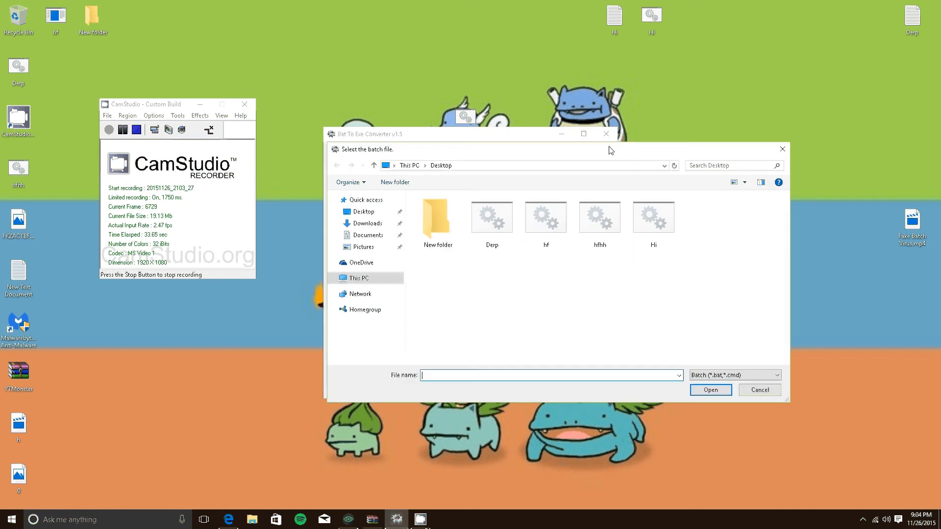
{"action": "left_click", "coordinate": [491, 218]}
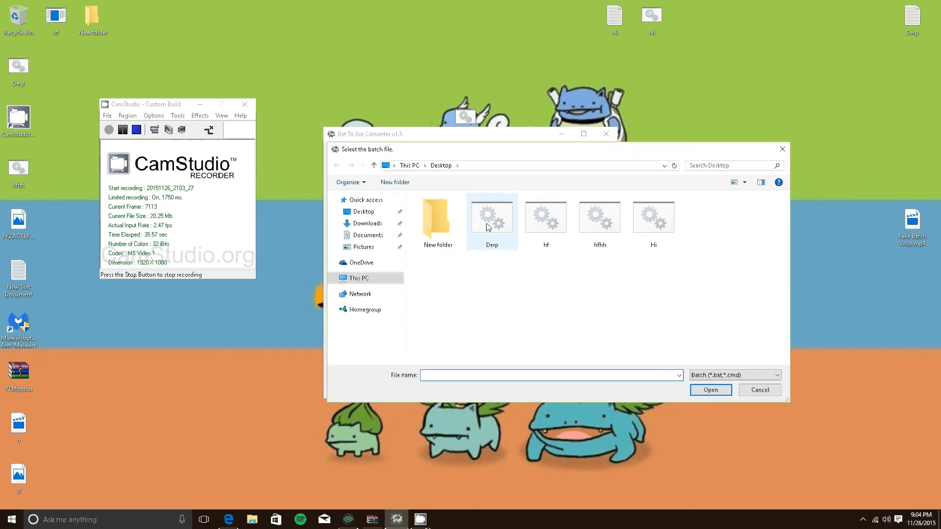
{"action": "mouse_move", "coordinate": [492, 216]}
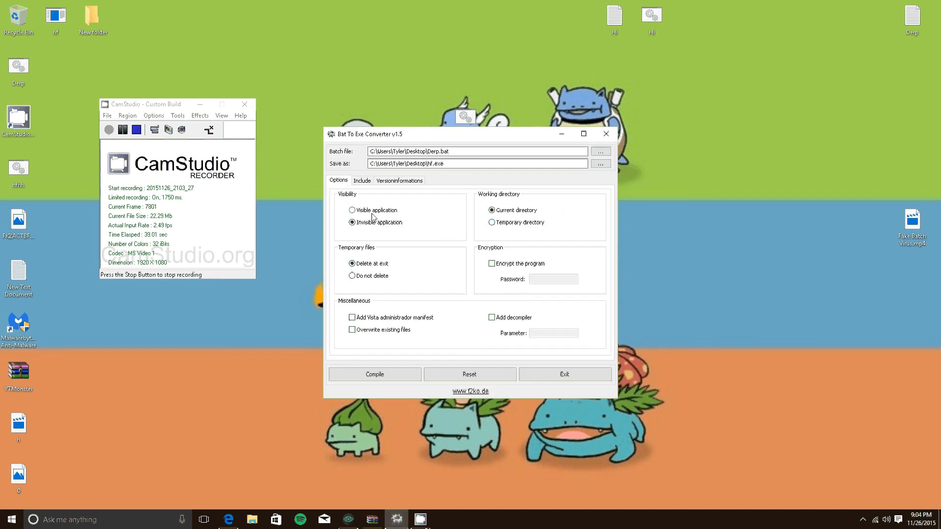
Set the program to run as an invisible application and keep temporary files via 'Do not delete'
{"action": "left_click", "coordinate": [353, 209]}
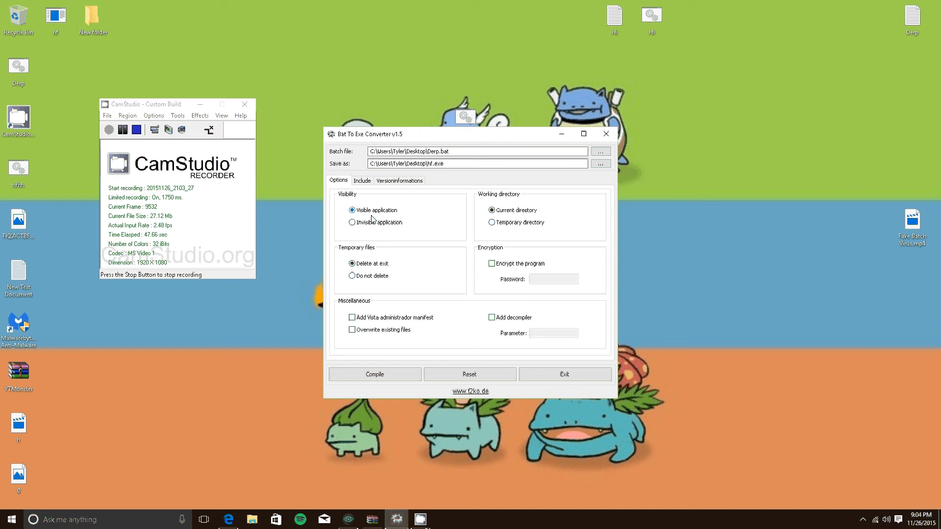
{"action": "left_click", "coordinate": [352, 222]}
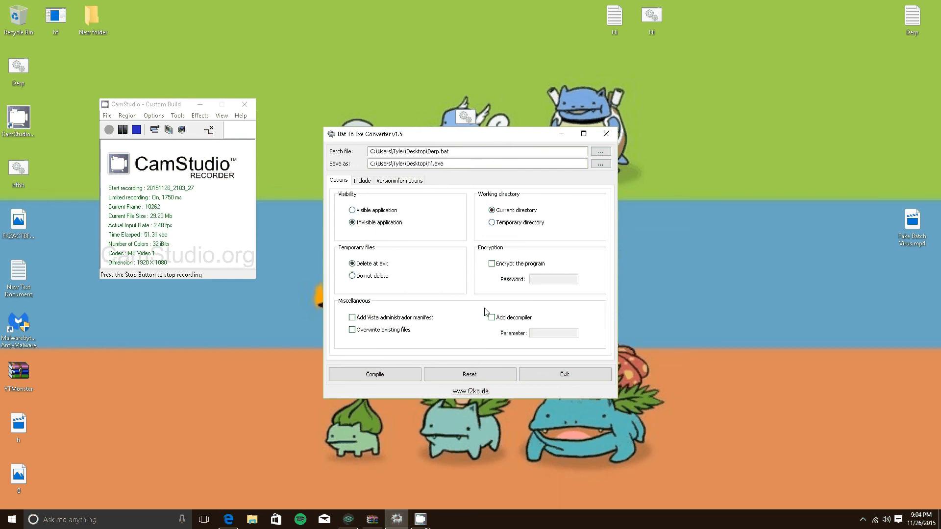
{"action": "mouse_move", "coordinate": [576, 198]}
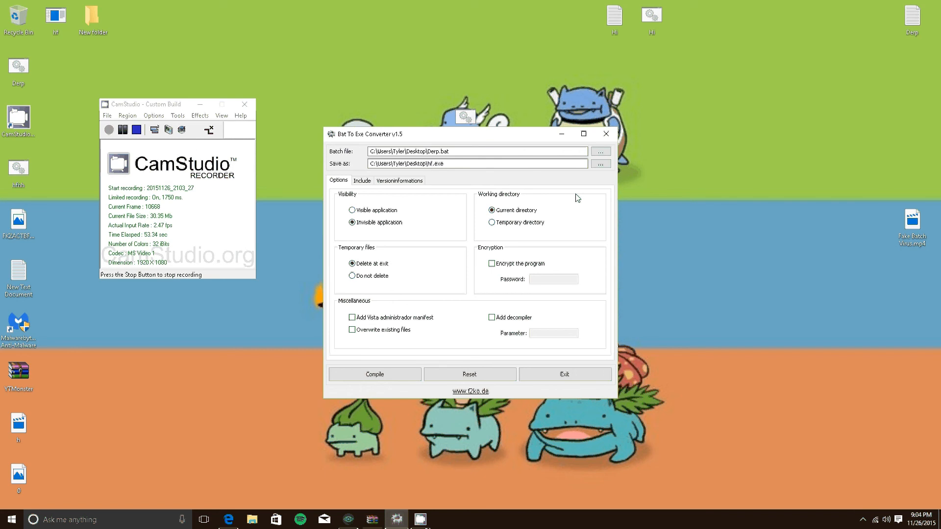
{"action": "mouse_move", "coordinate": [761, 210]}
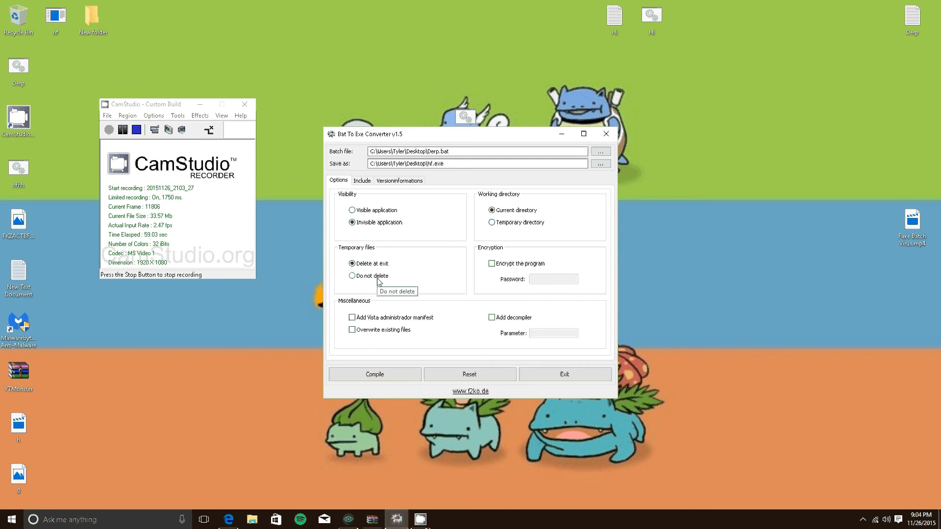
{"action": "left_click", "coordinate": [351, 276]}
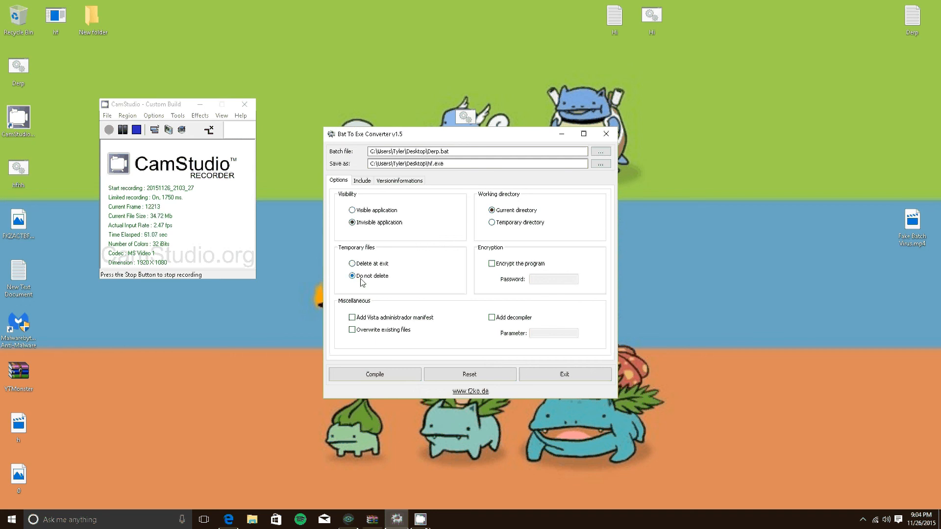
Switch temporary files back to 'Delete at exit', then pause the CamStudio recording
{"action": "left_click", "coordinate": [352, 263]}
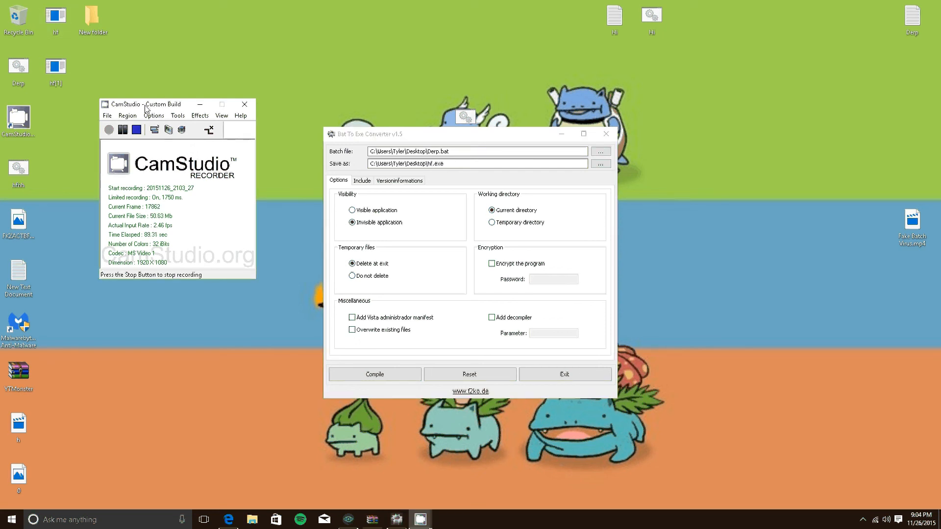
{"action": "left_click", "coordinate": [122, 129]}
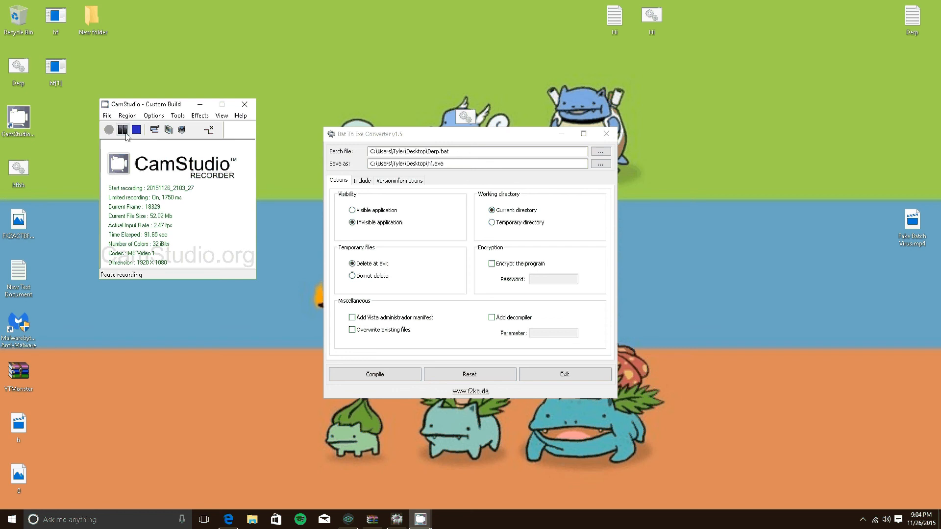